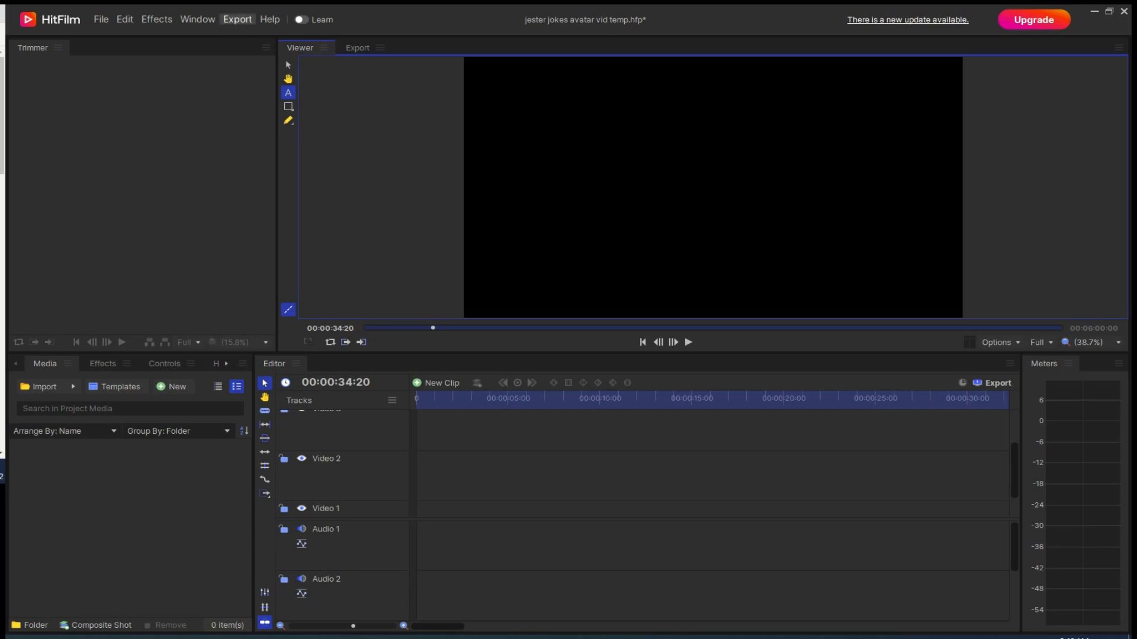
# Bring up the Export > Default Preset list, with YouTube 1080p HD currently active.
pyautogui.click(237, 19)
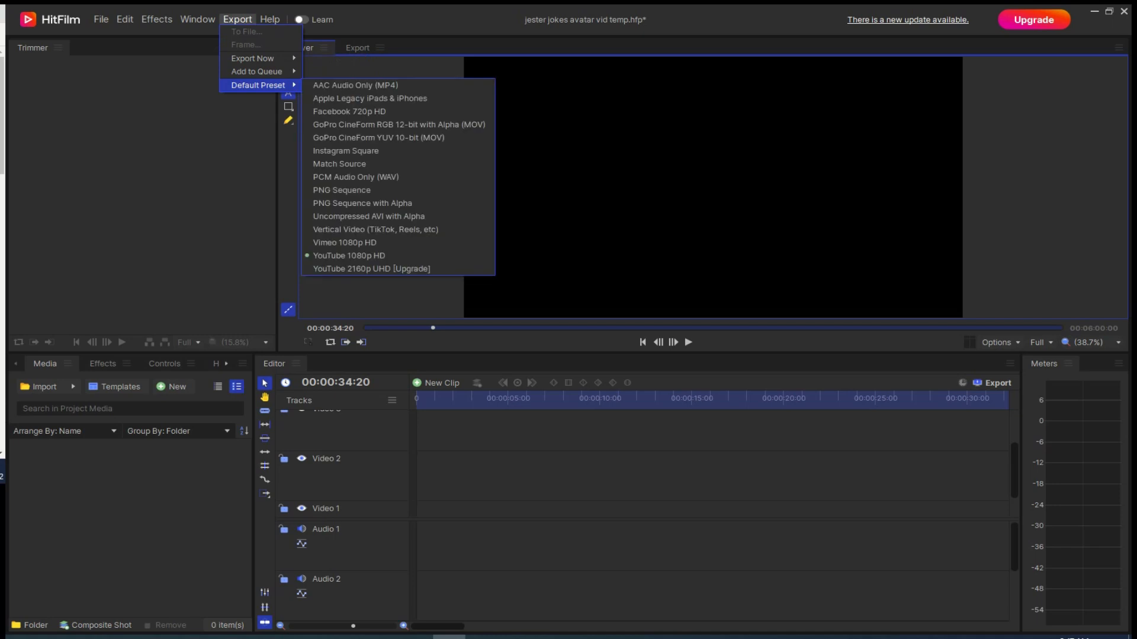
pyautogui.moveTo(354, 85)
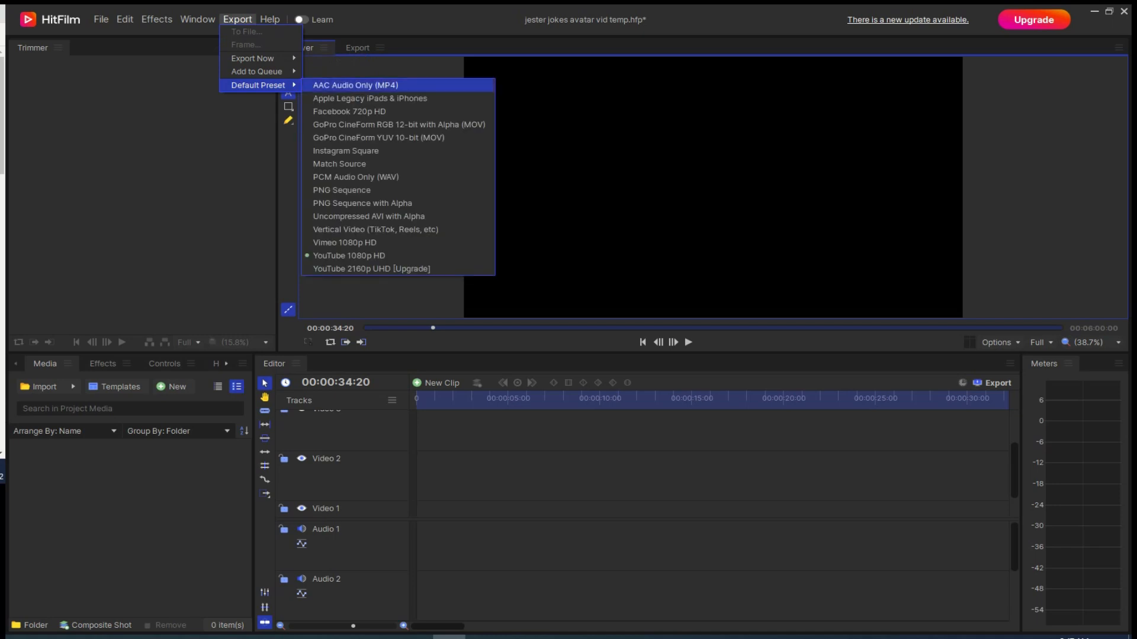
pyautogui.moveTo(355, 176)
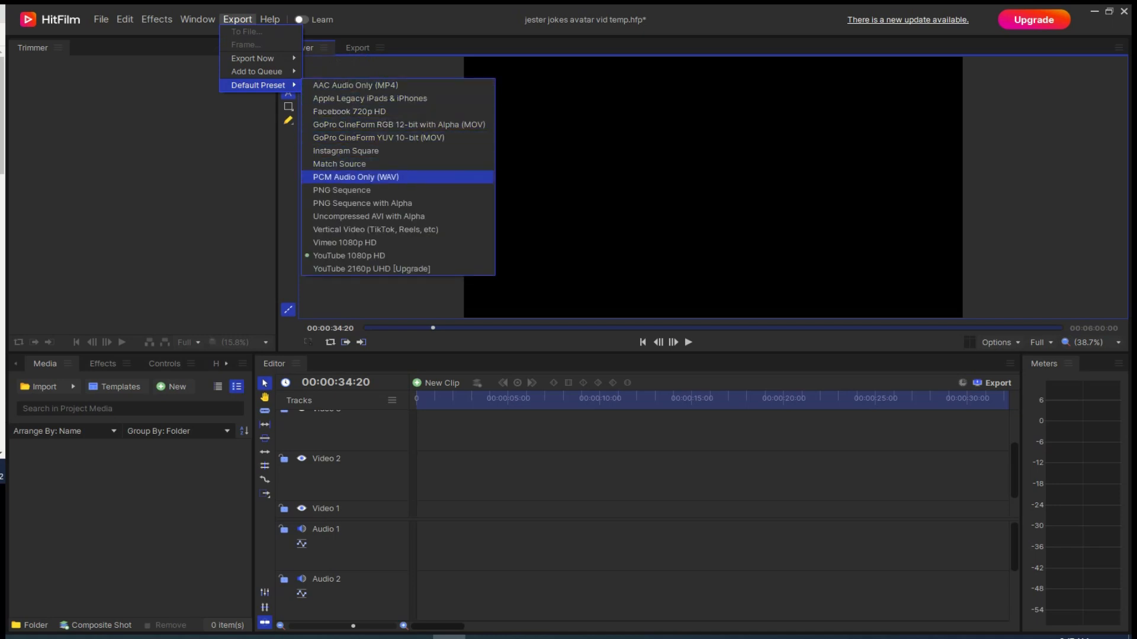
pyautogui.moveTo(375, 229)
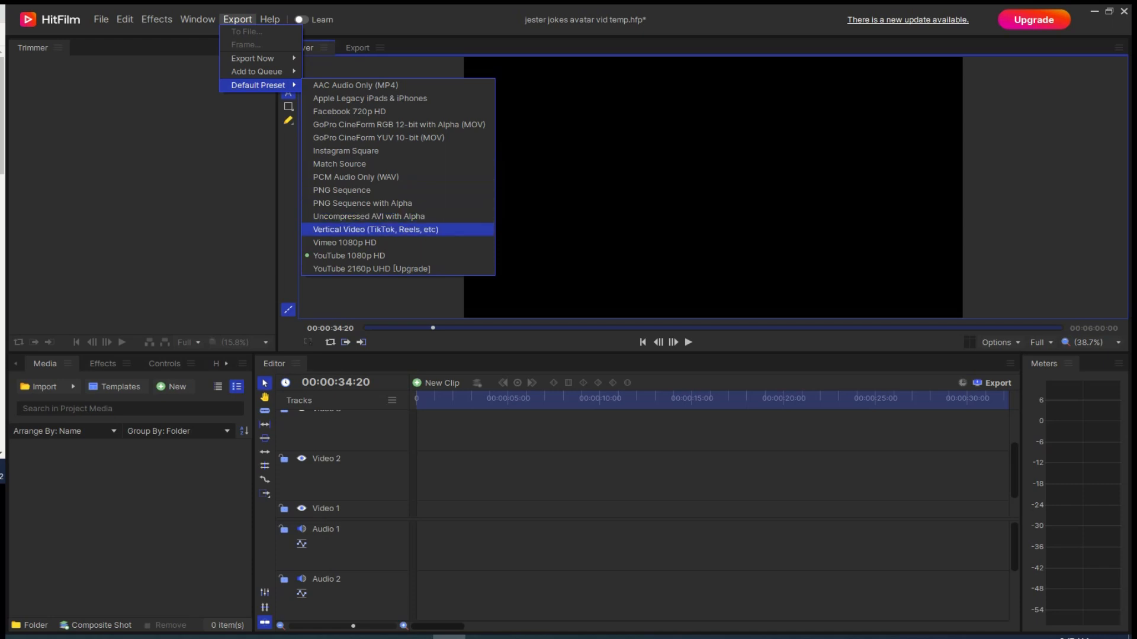
pyautogui.moveTo(368, 216)
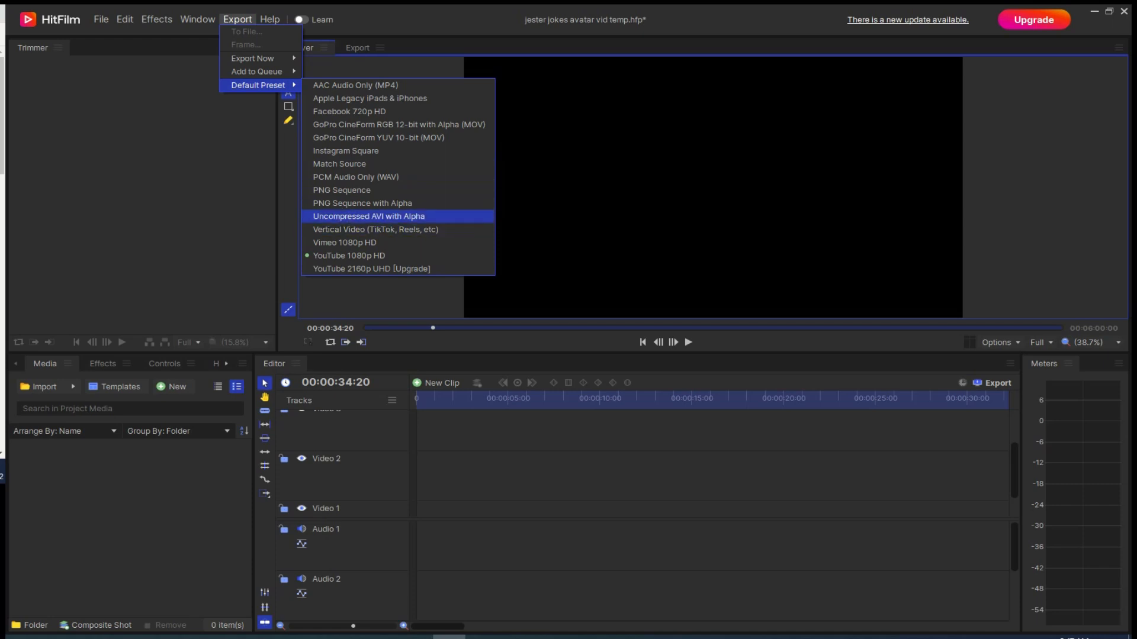
# Make 'Uncompressed AVI with Alpha' the default preset and confirm it in the export queue dropdown.
pyautogui.click(367, 216)
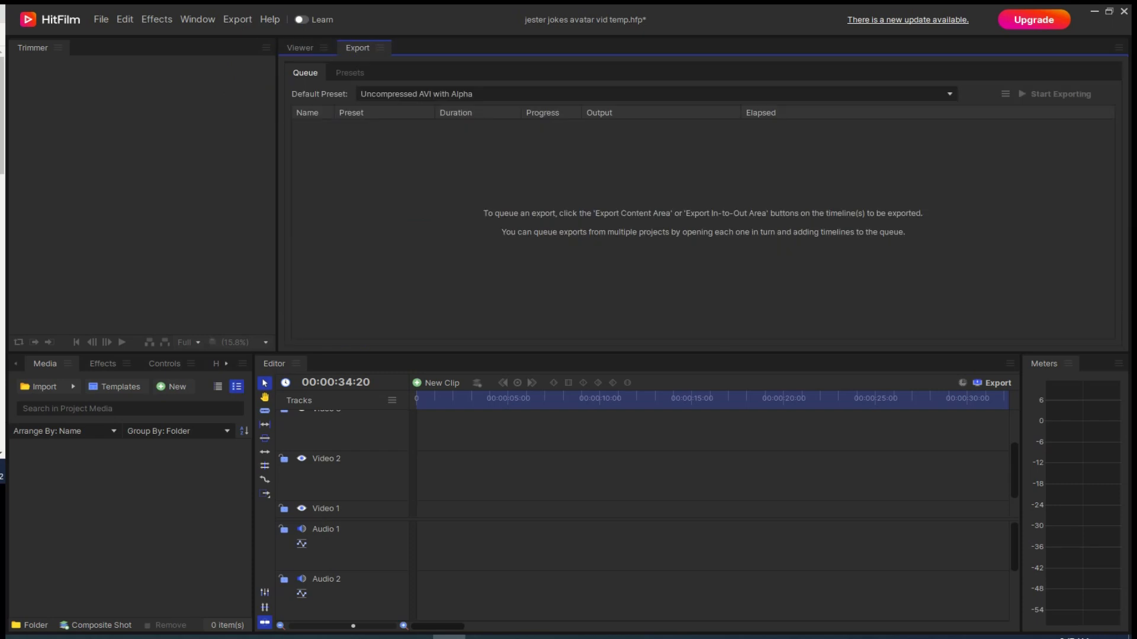
pyautogui.click(299, 48)
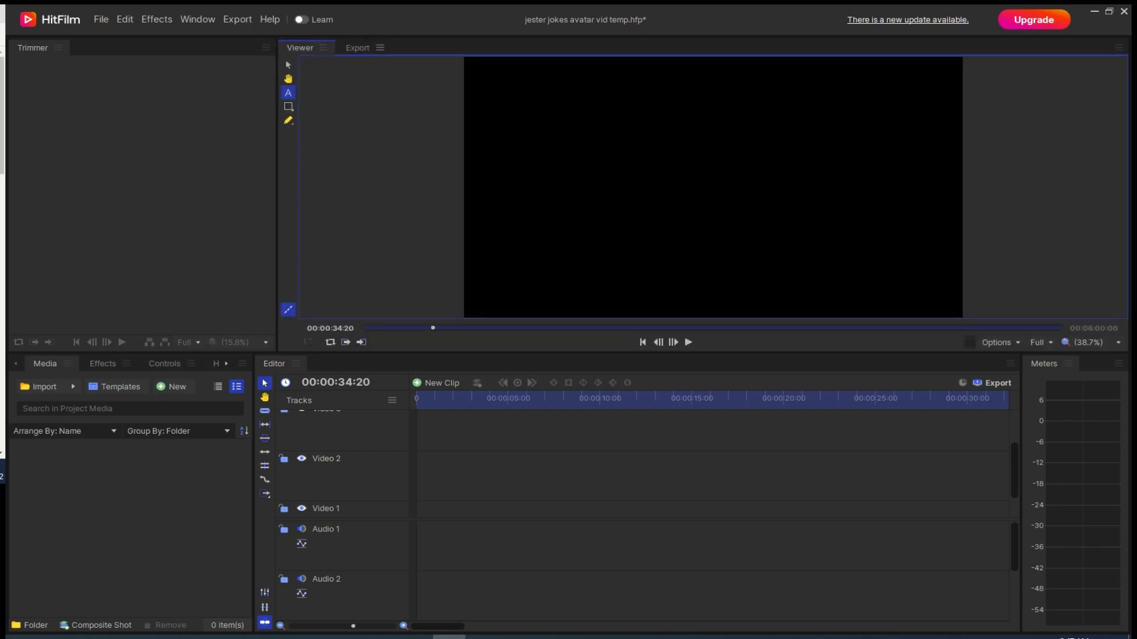
pyautogui.click(652, 94)
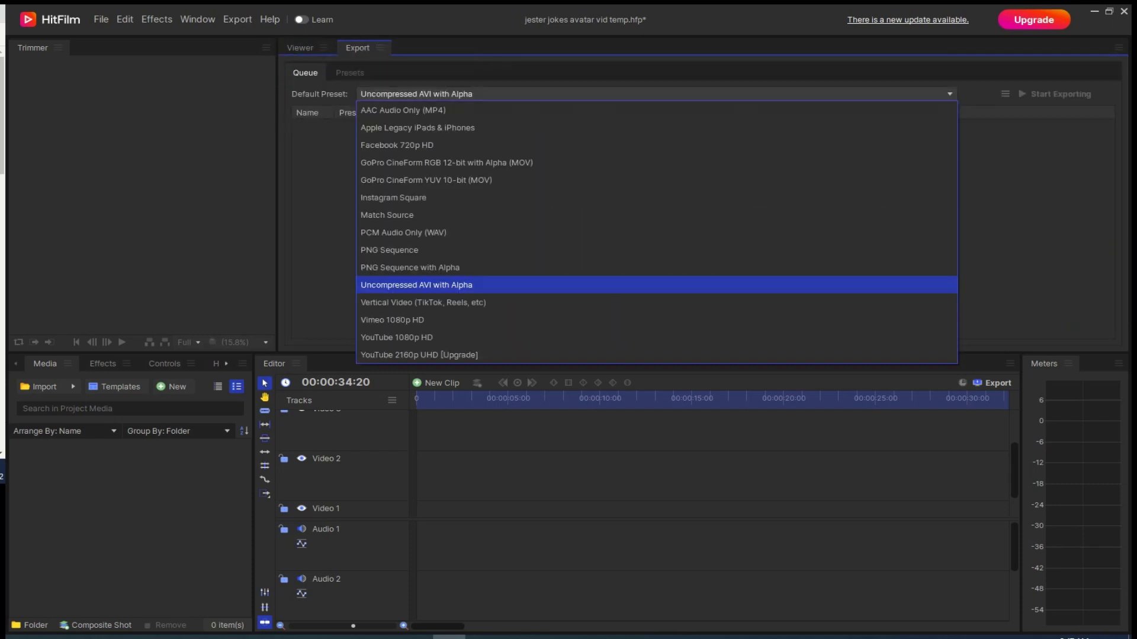
pyautogui.moveTo(403, 232)
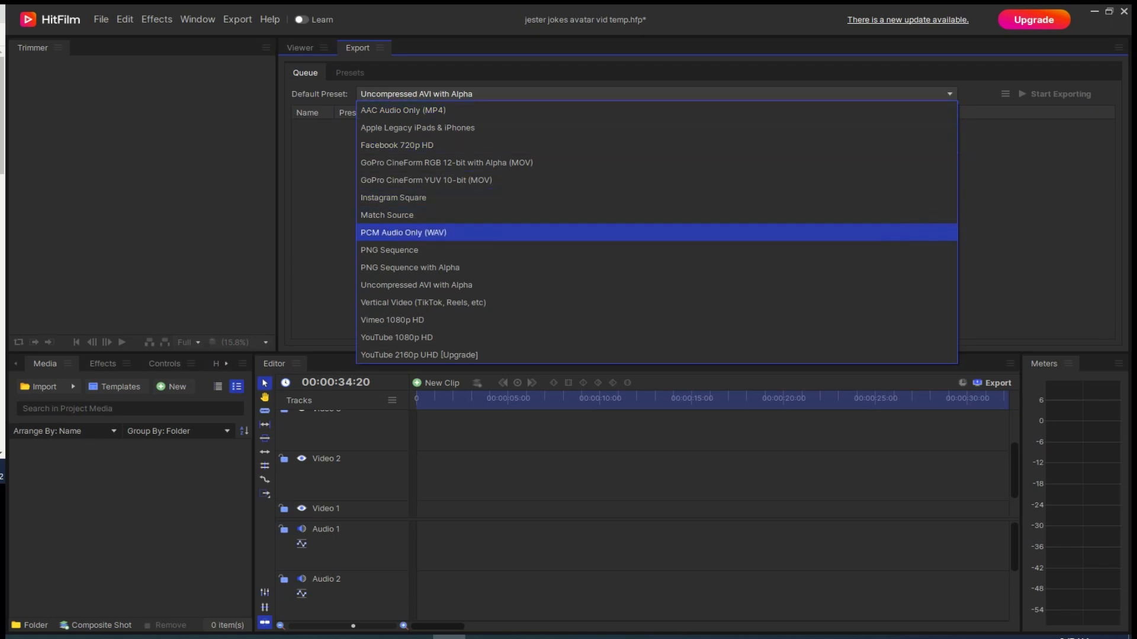
pyautogui.moveTo(423, 302)
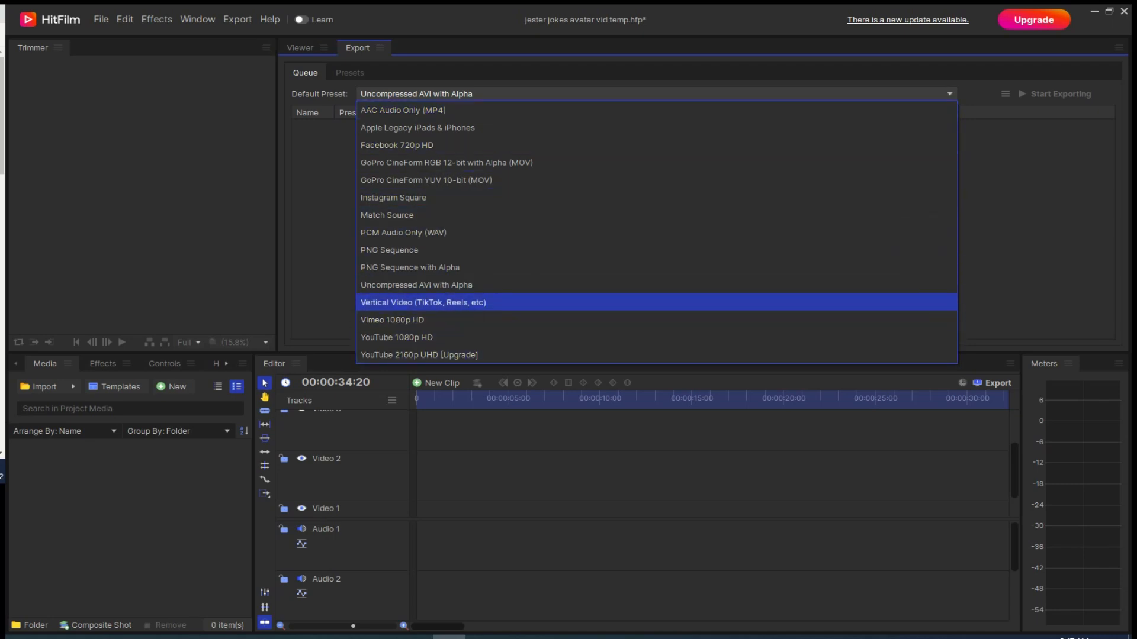
pyautogui.moveTo(415, 284)
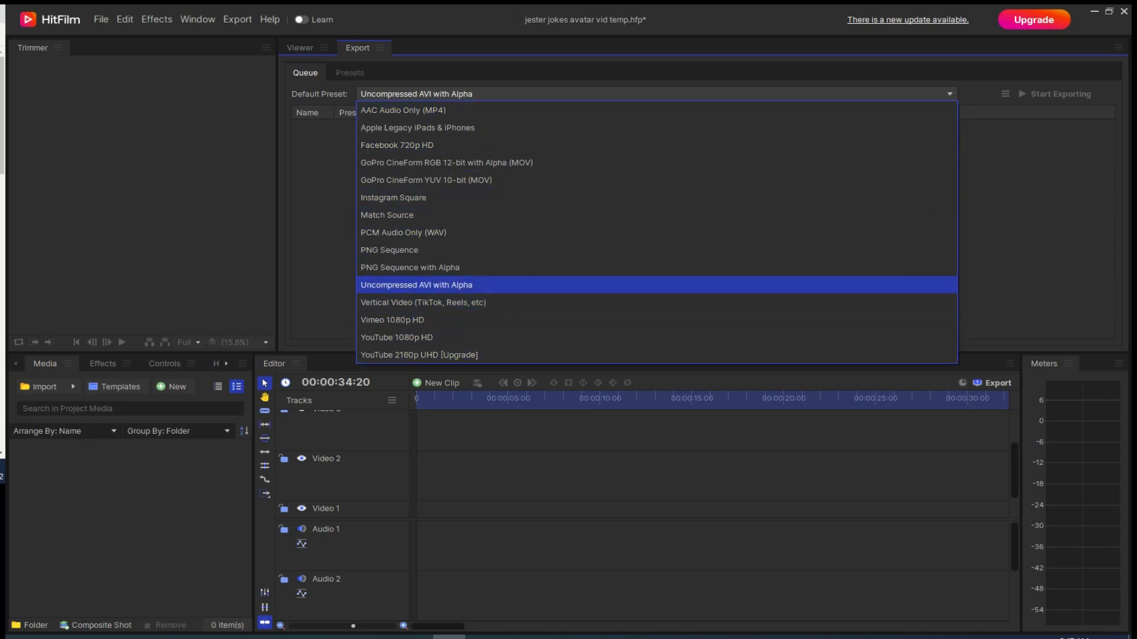